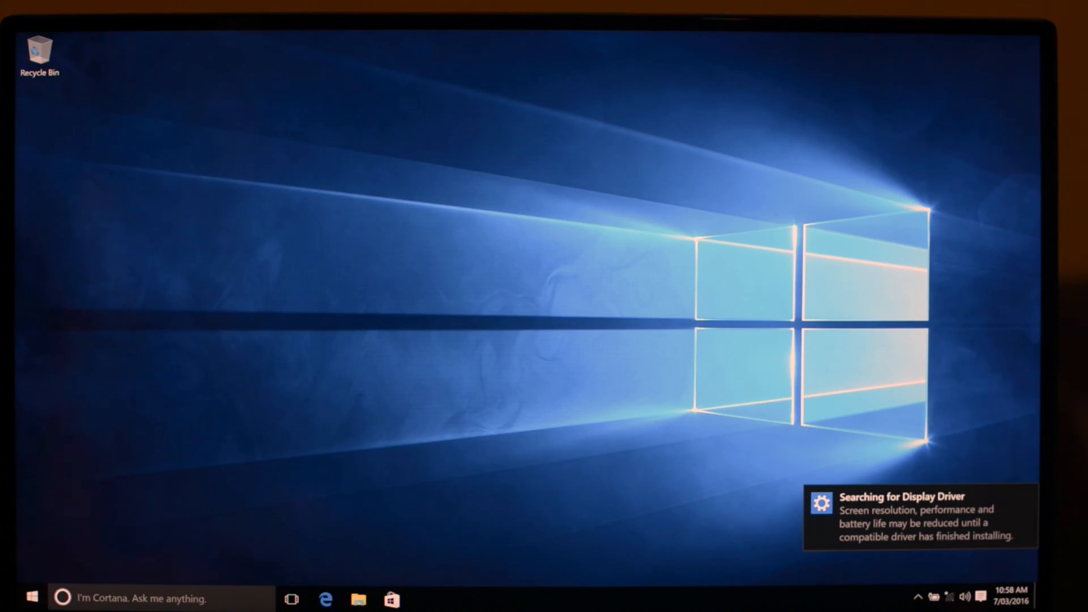
mouse_move(398, 476)
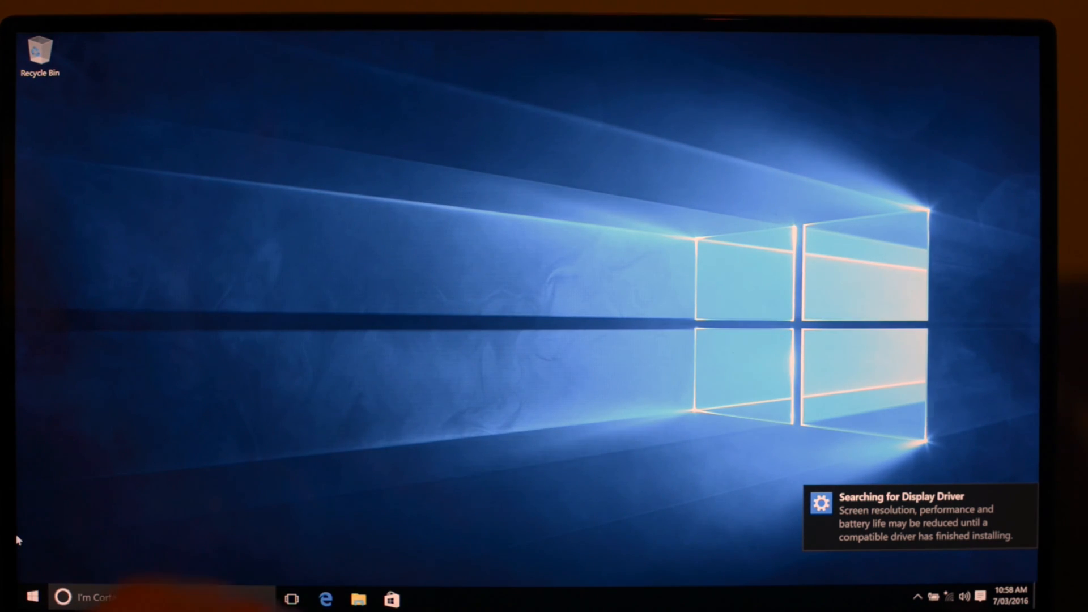
mouse_move(42, 582)
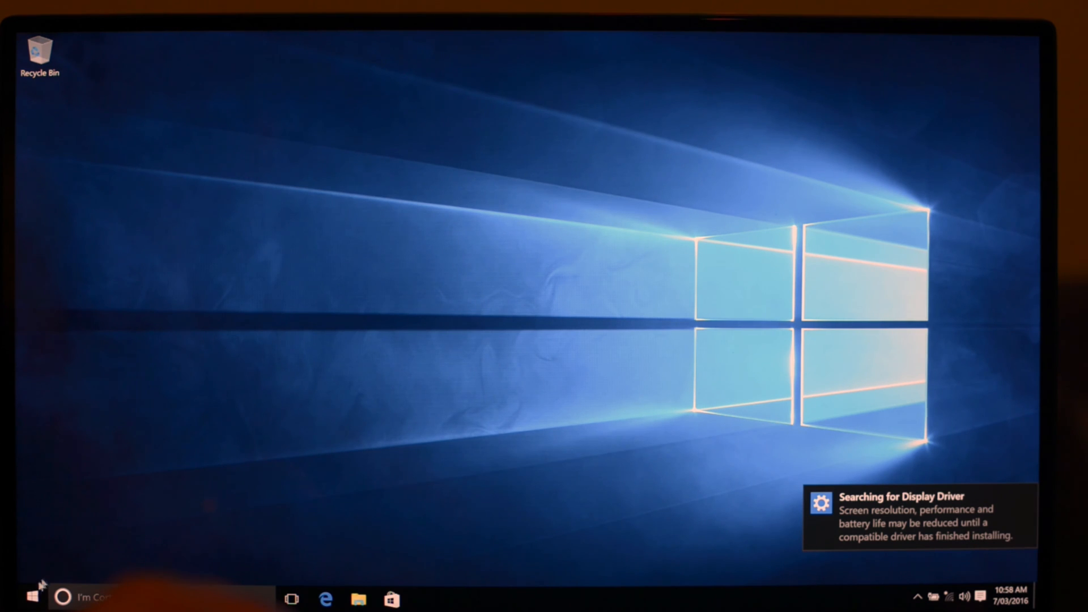
Bring up This PC from Start, listing the computer's drives including ESD-USB
left_click(12, 597)
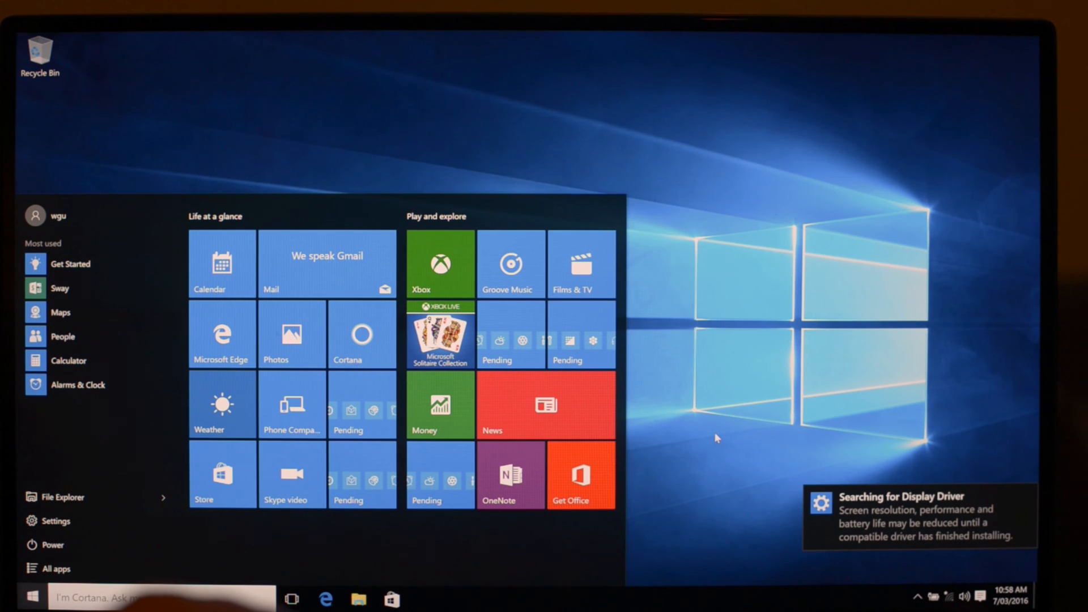
left_click(30, 597)
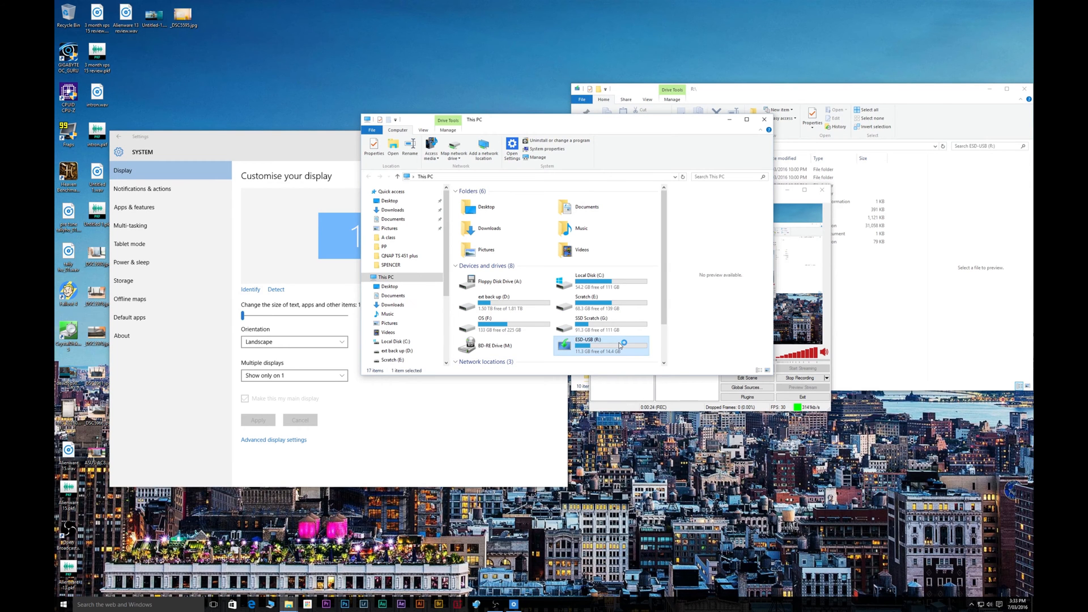
Quick-format the ESD-USB drive as FAT32, confirming the data-erase warning
right_click(601, 345)
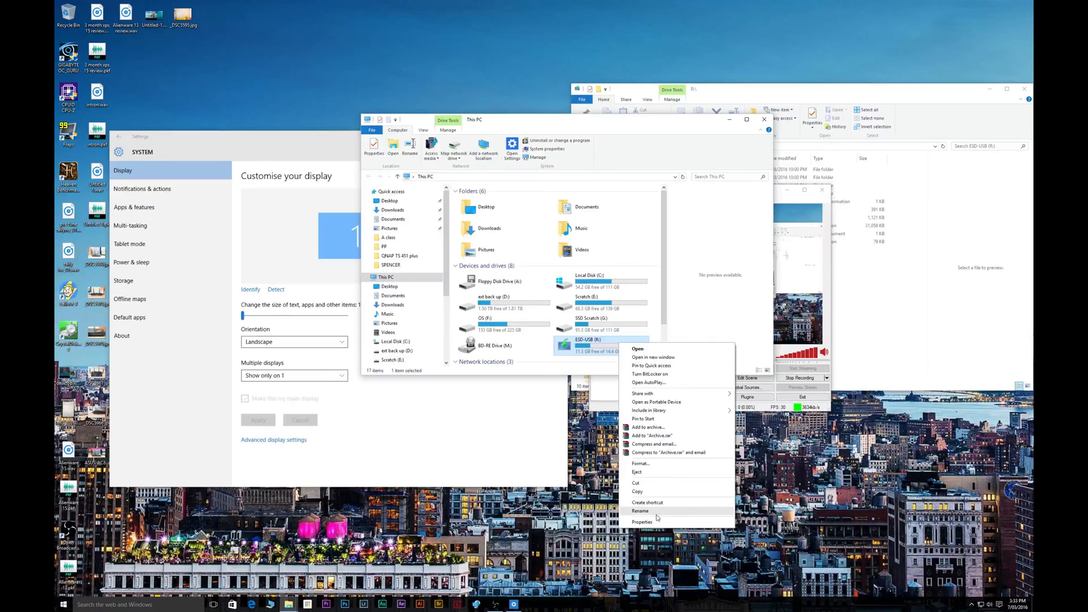
left_click(639, 462)
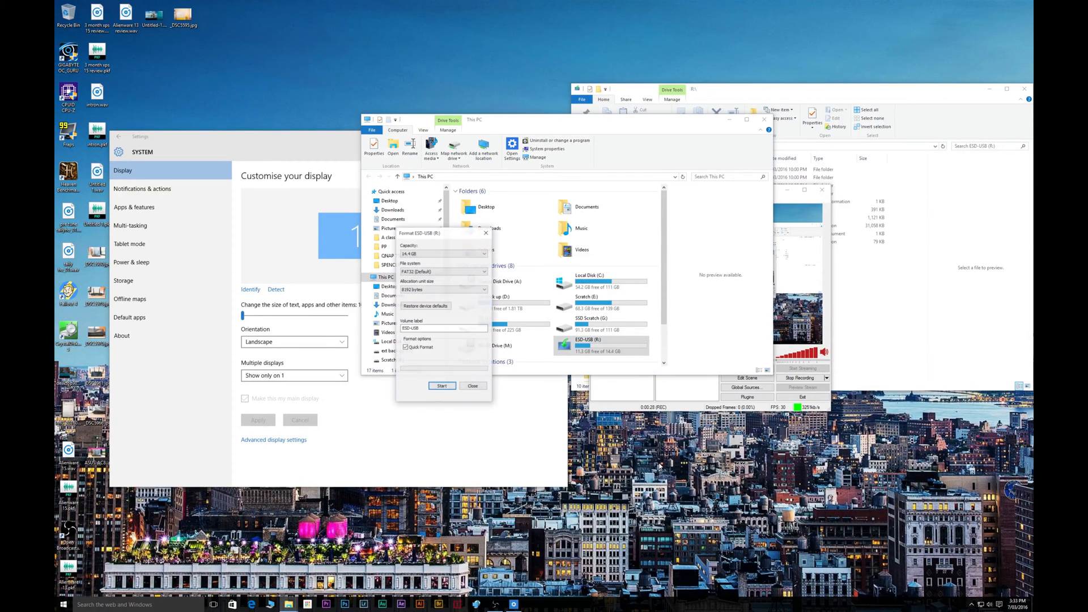
left_click(441, 385)
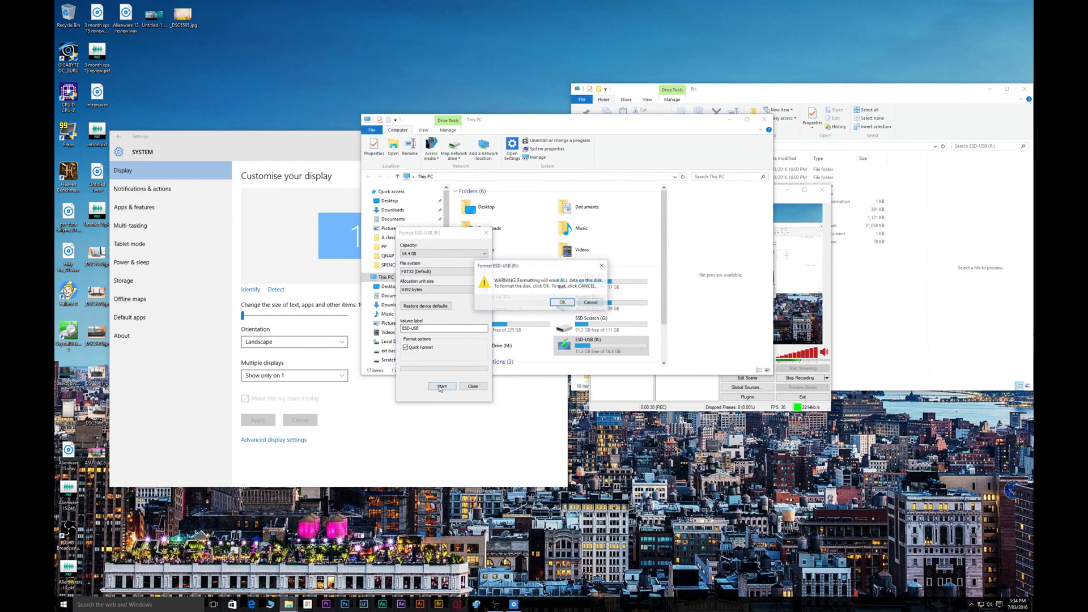
left_click(562, 301)
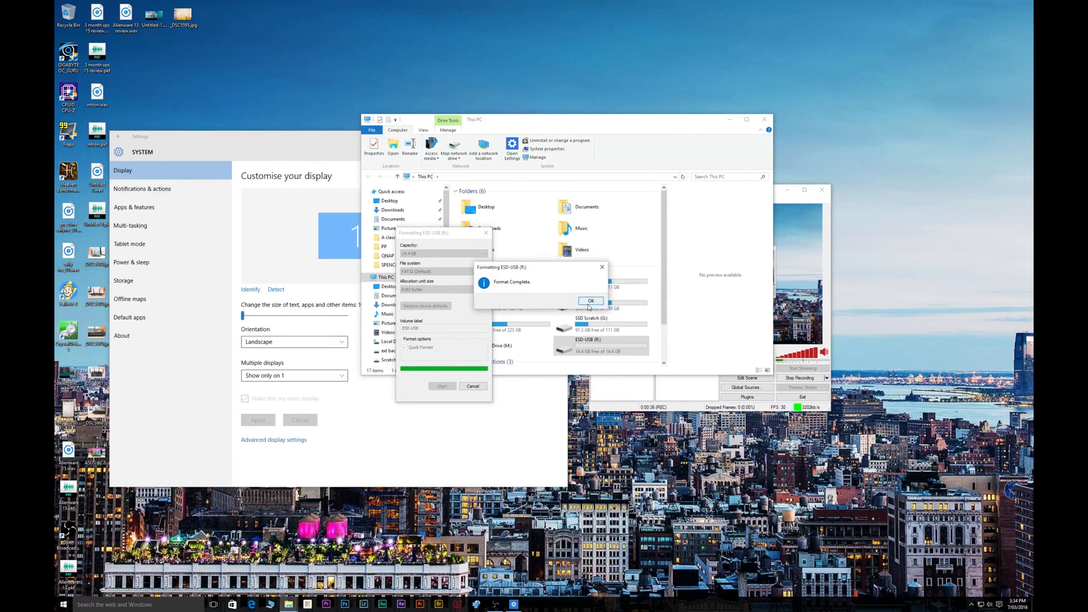
left_click(591, 301)
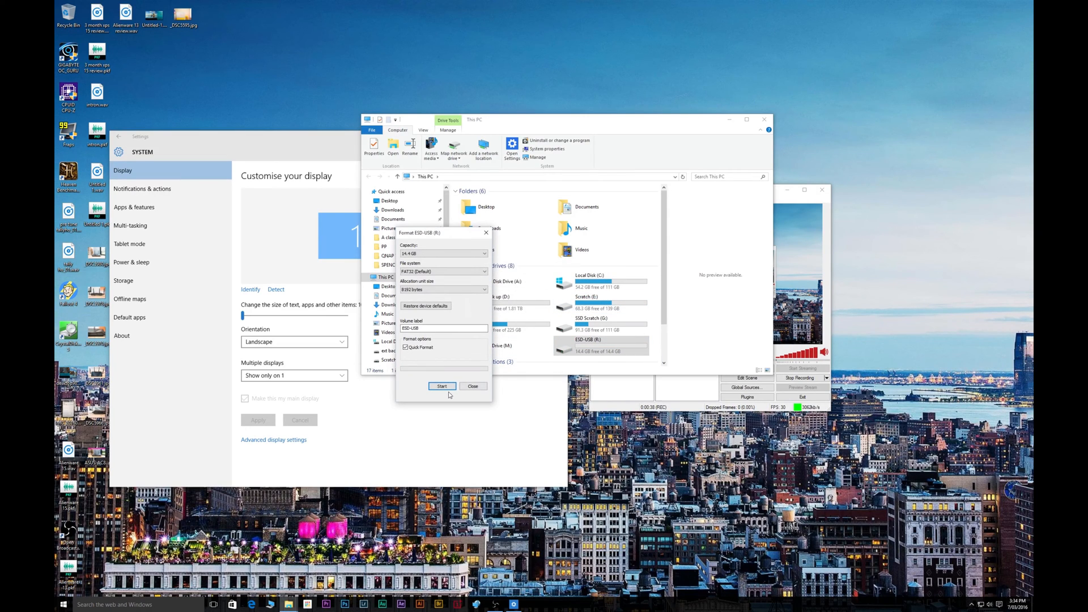
left_click(473, 385)
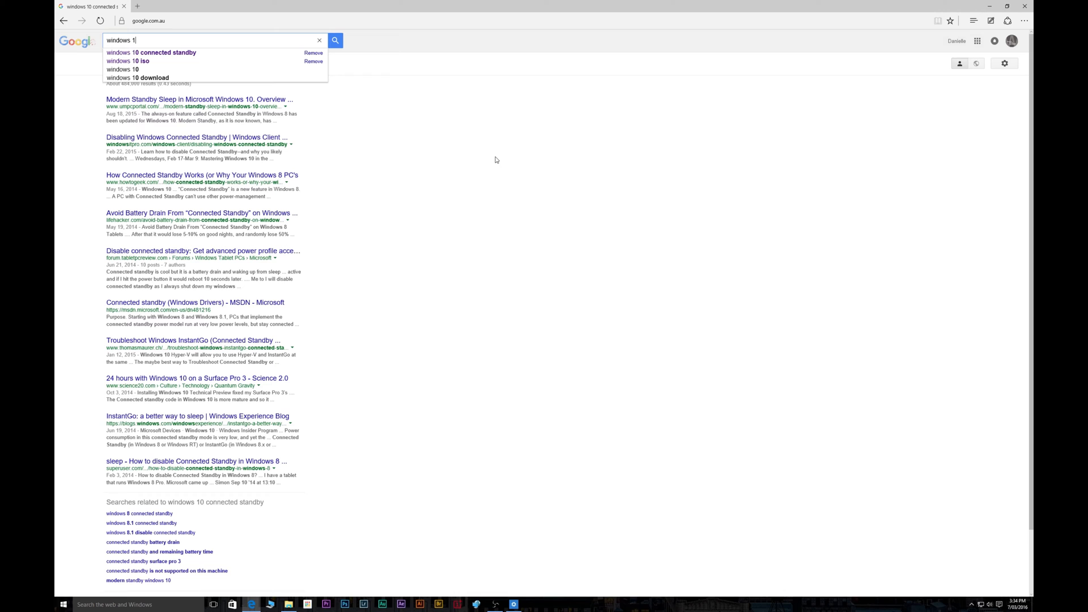
Search Google for 'windows 10 iso' and reach Microsoft's Get Windows 10 page, reviewing Before you begin
left_click(128, 61)
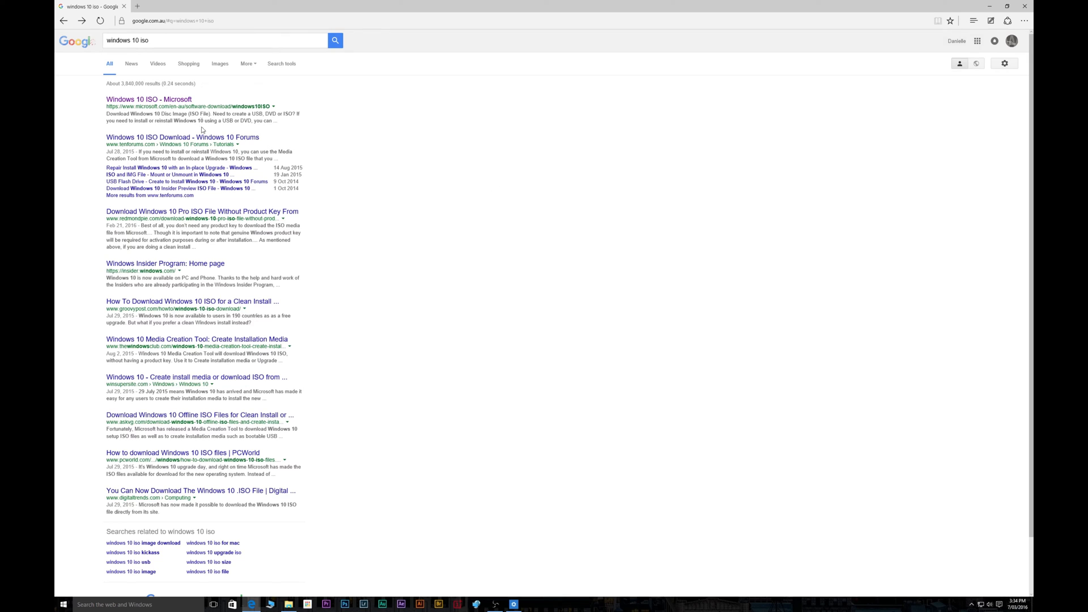
left_click(149, 98)
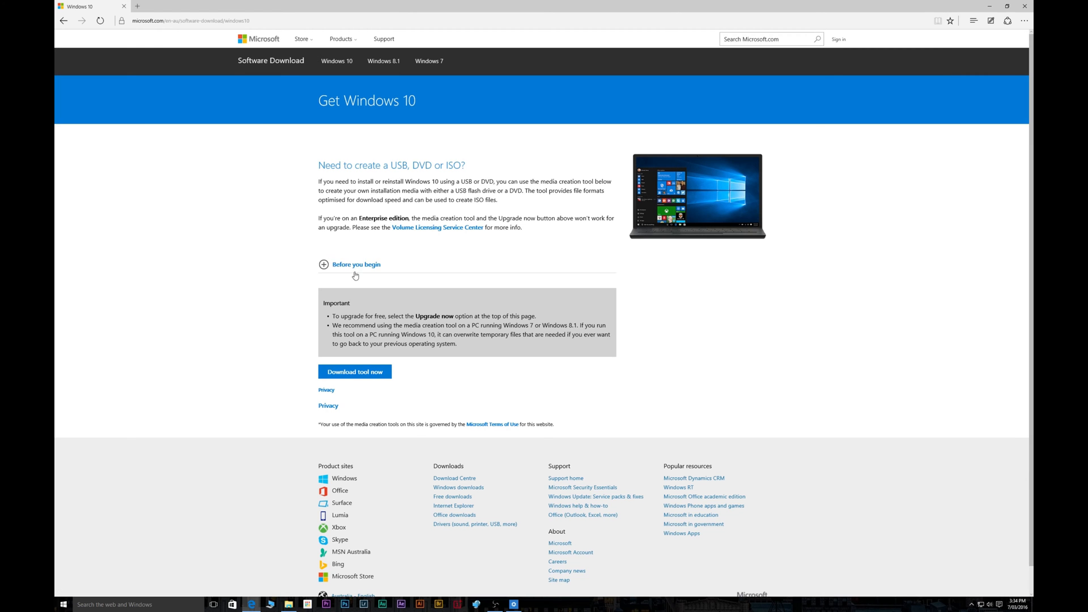
left_click(355, 264)
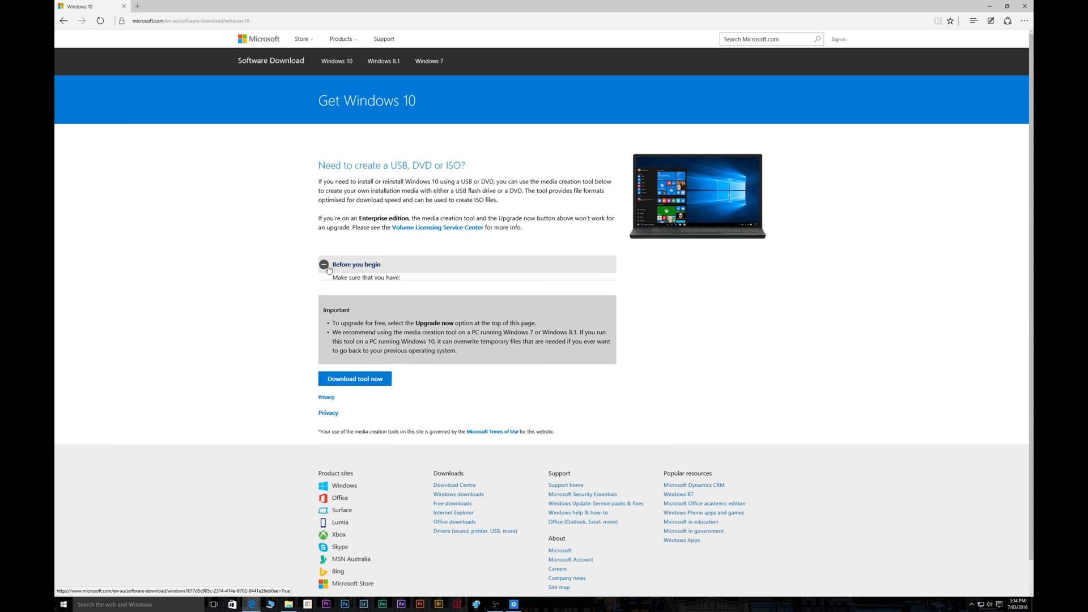
left_click(356, 264)
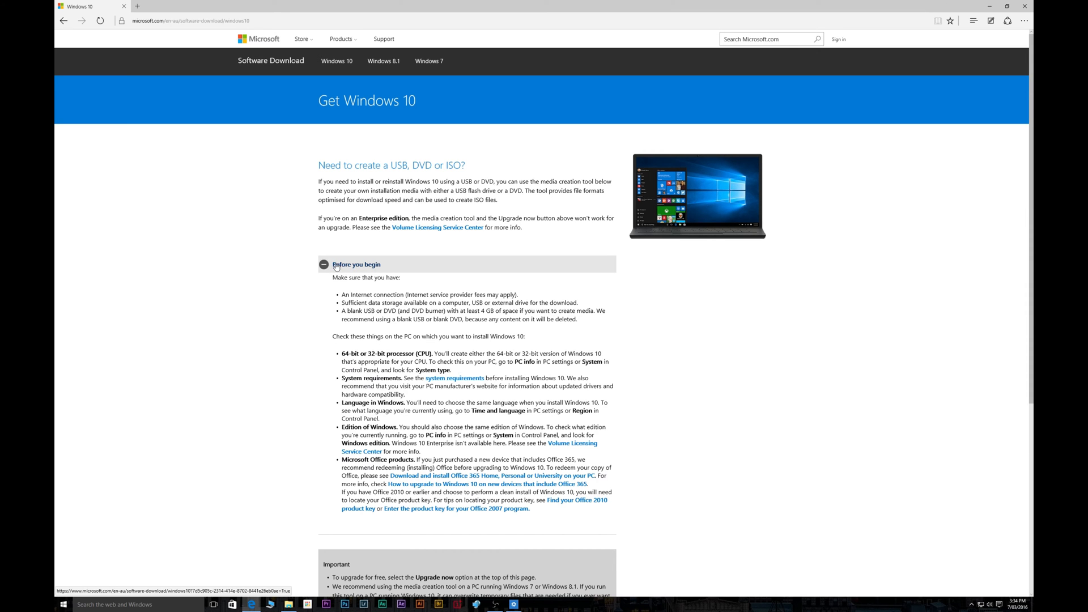
left_click(356, 264)
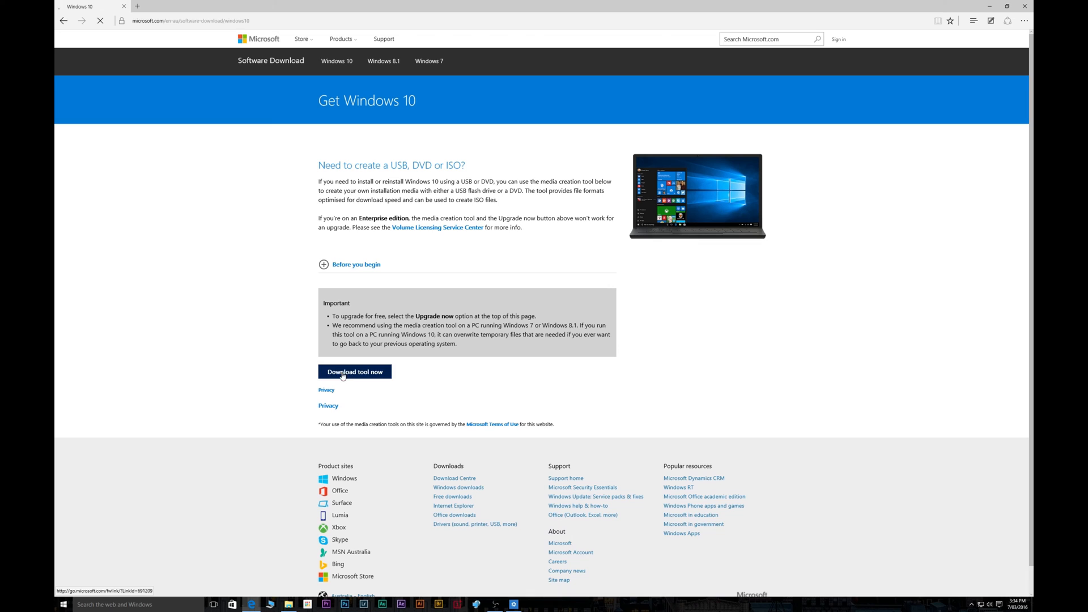
Download the media creation tool and run it from the browser
left_click(354, 371)
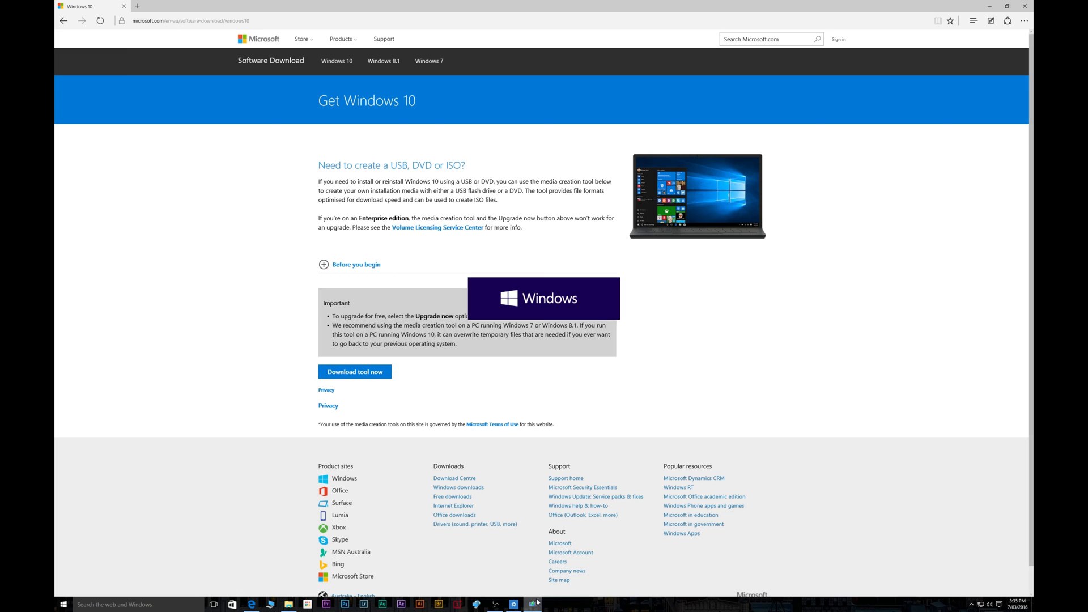
left_click(286, 604)
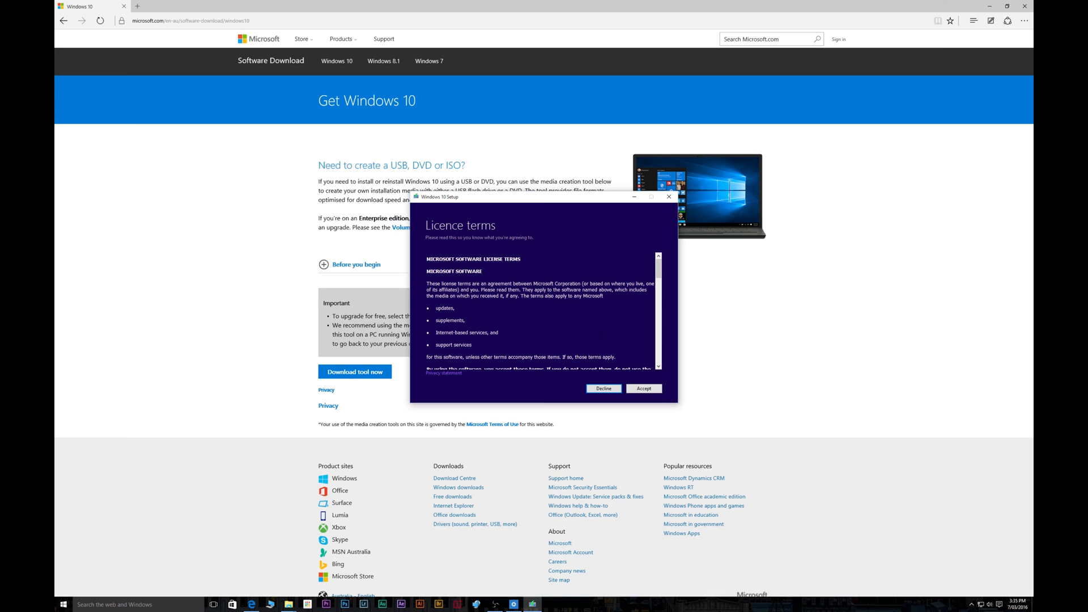
Accept the licence terms and choose 'Create installation media for another PC'
scroll("down", 3)
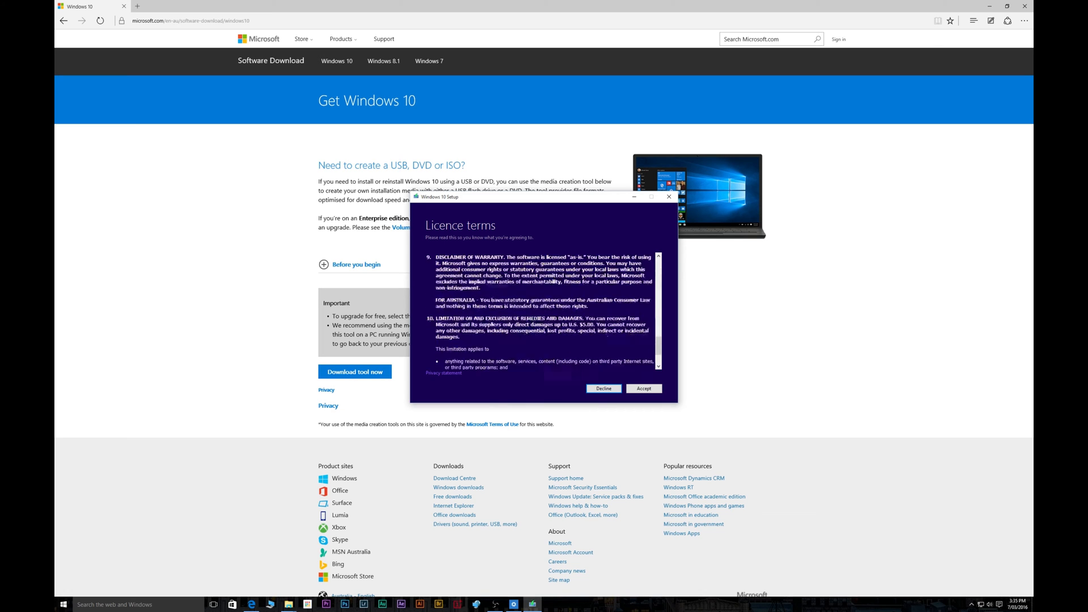
left_click(642, 388)
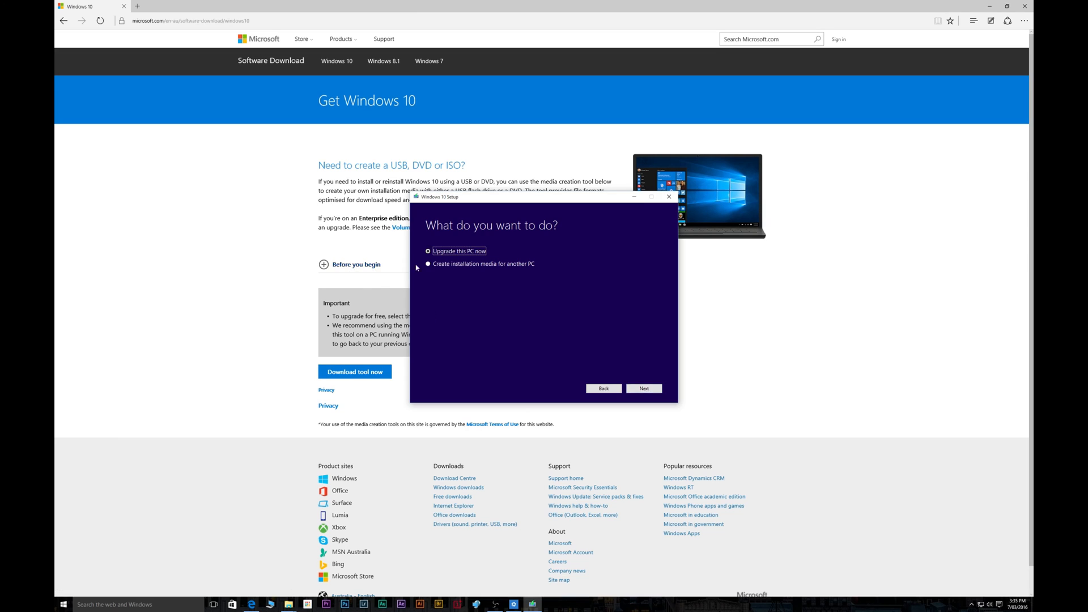
left_click(428, 264)
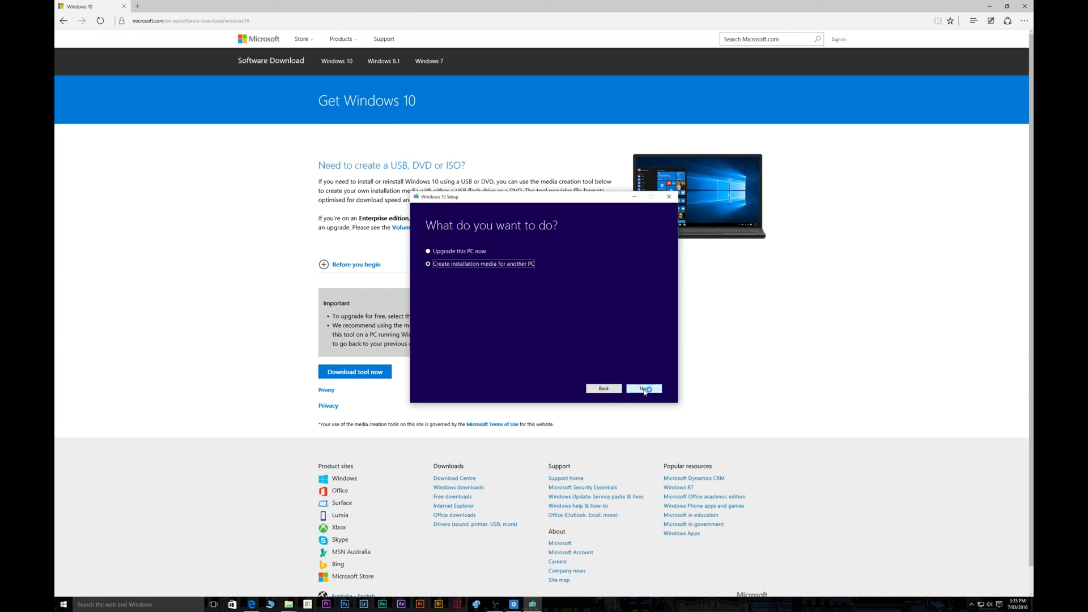
left_click(642, 387)
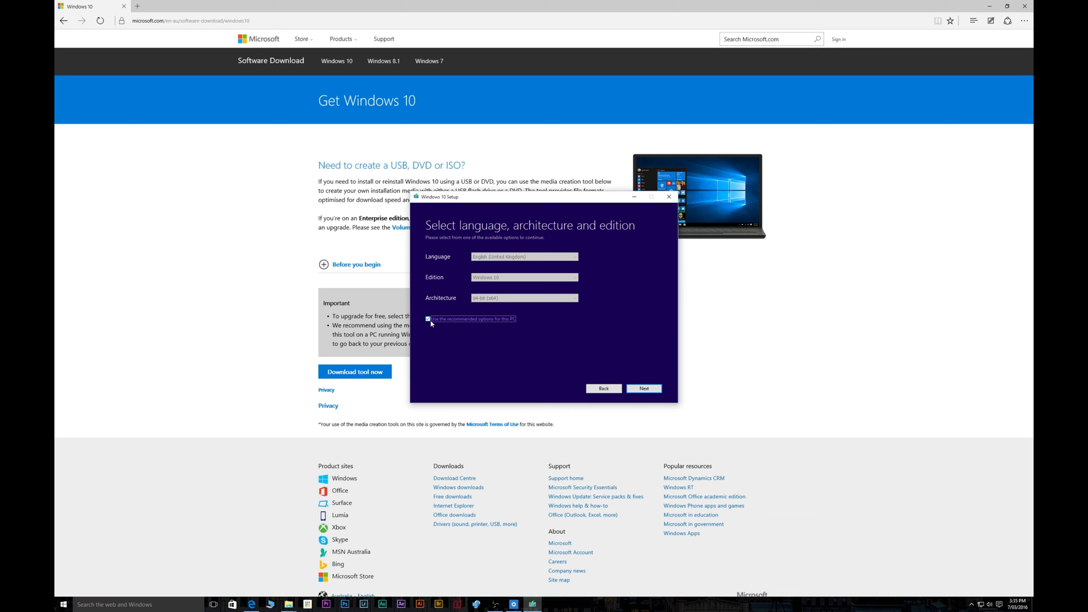
Briefly untick, then keep the recommended language, edition and architecture for this PC
left_click(427, 318)
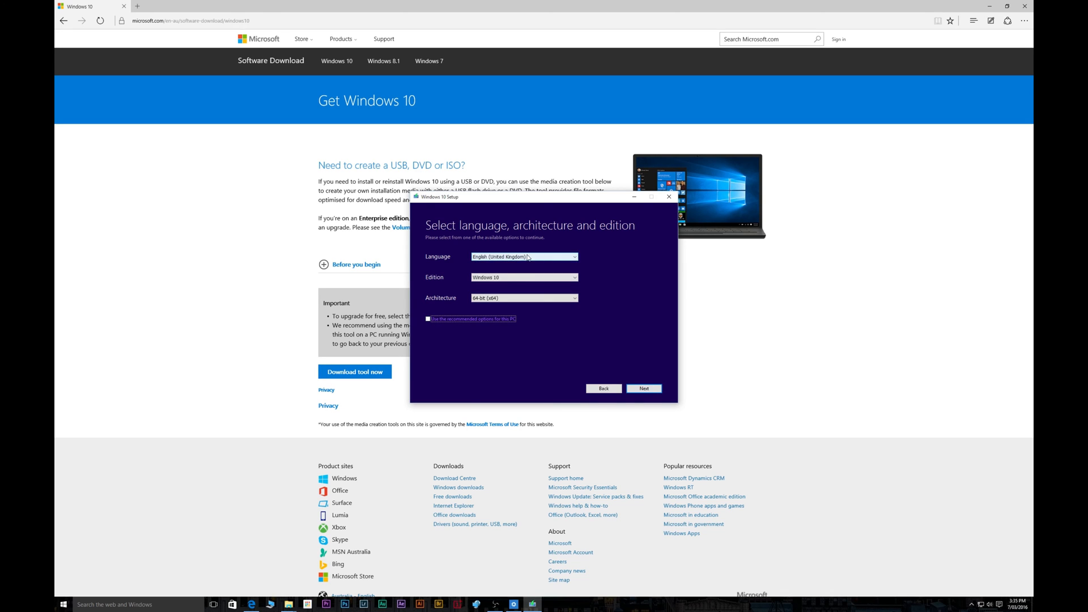
left_click(573, 256)
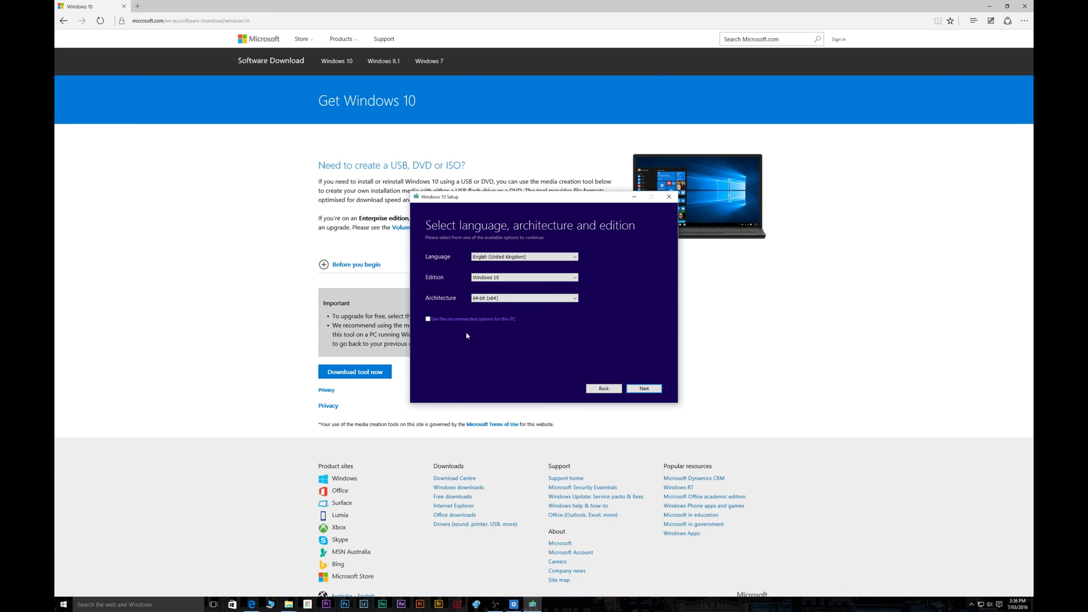
left_click(428, 319)
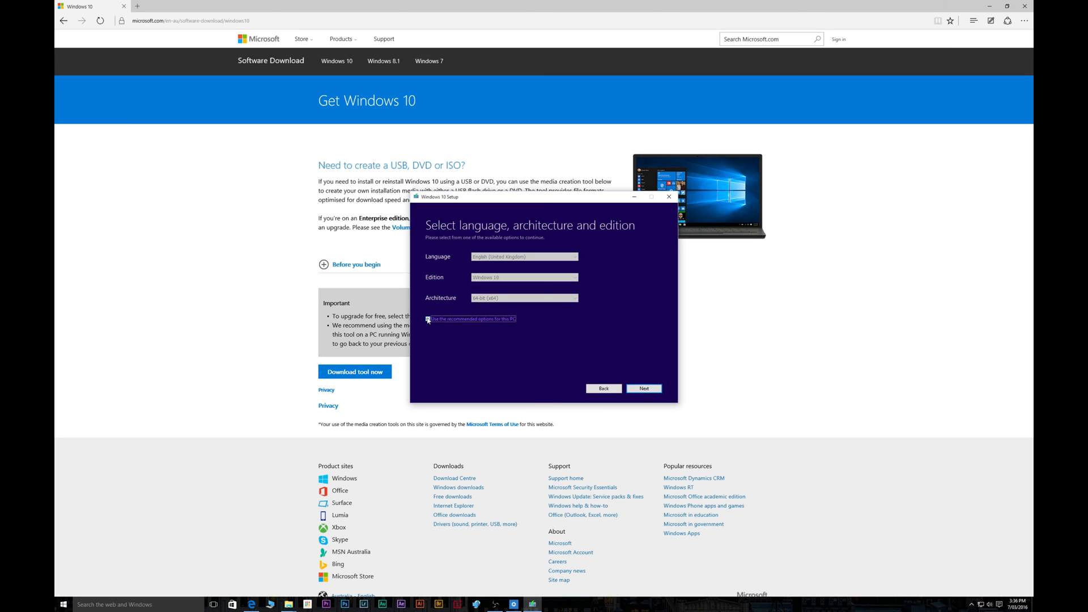
left_click(427, 318)
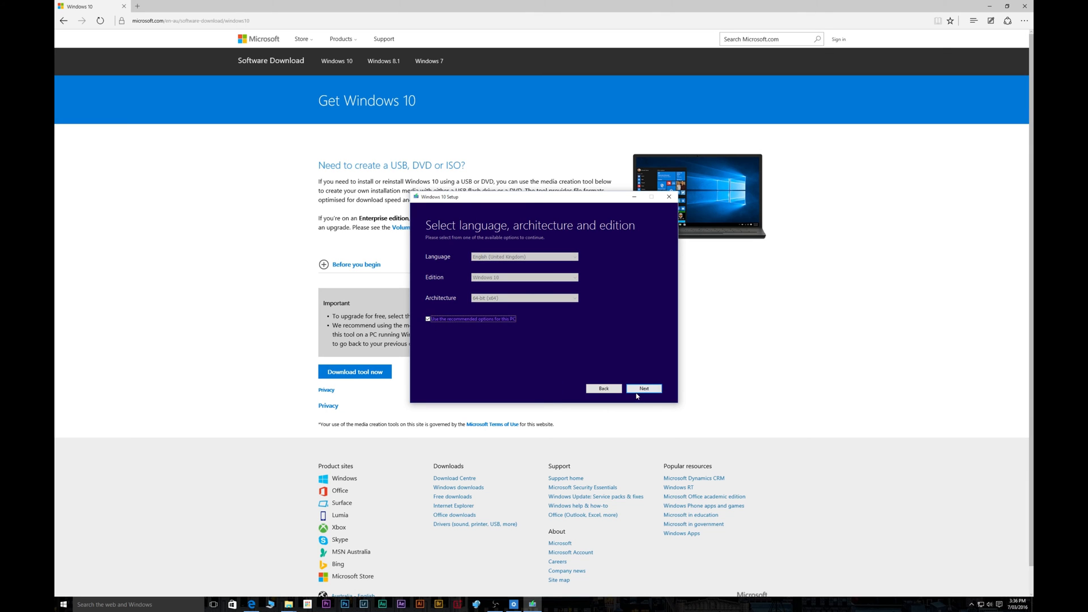
left_click(642, 388)
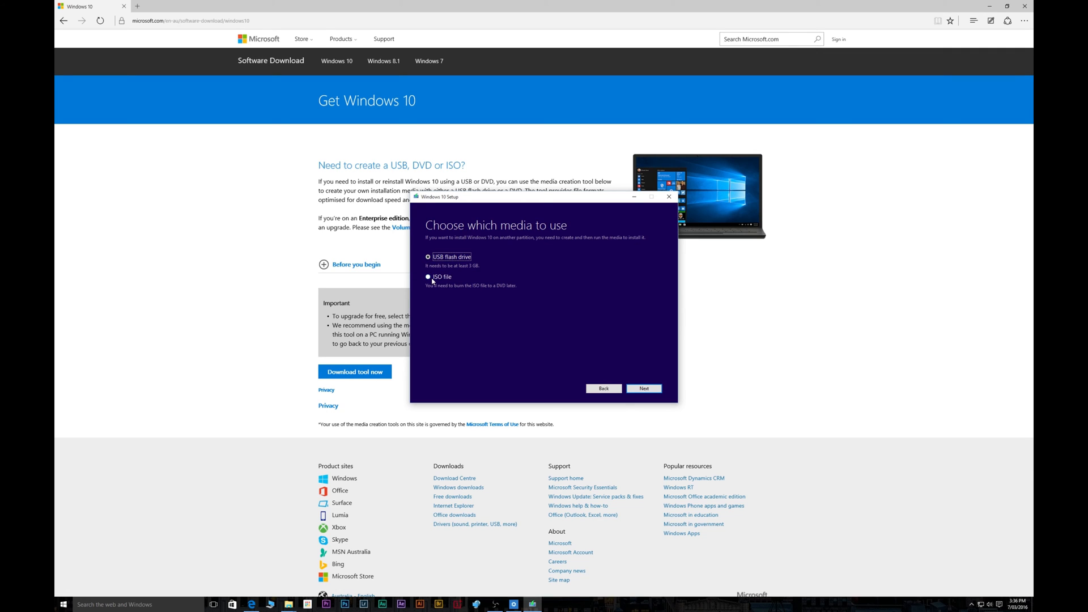
Choose USB flash drive, write Windows 10 to the removable drive and finish once it is ready
left_click(641, 387)
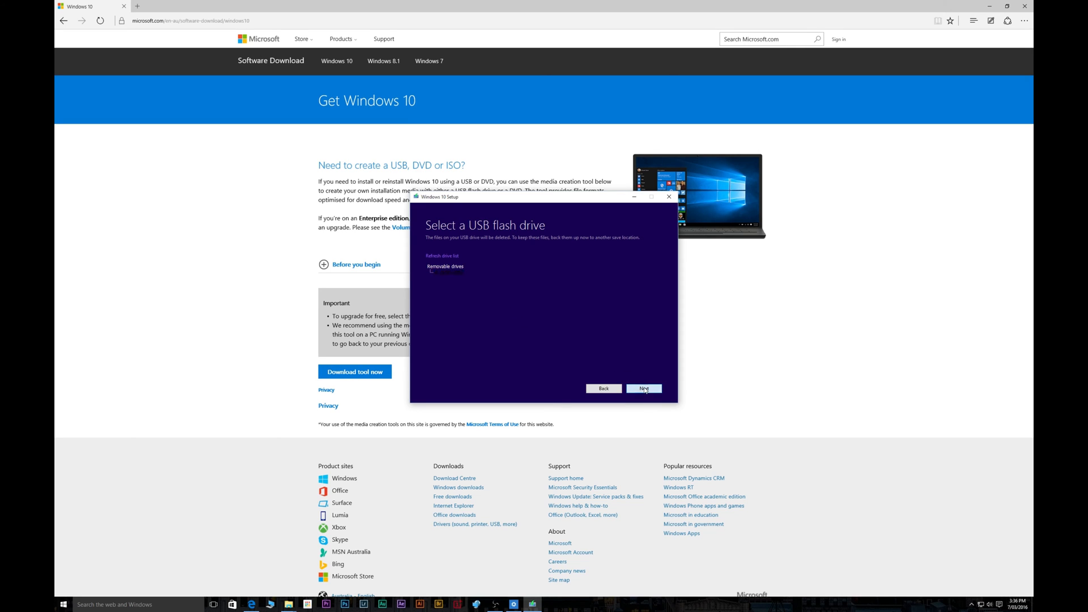
left_click(643, 387)
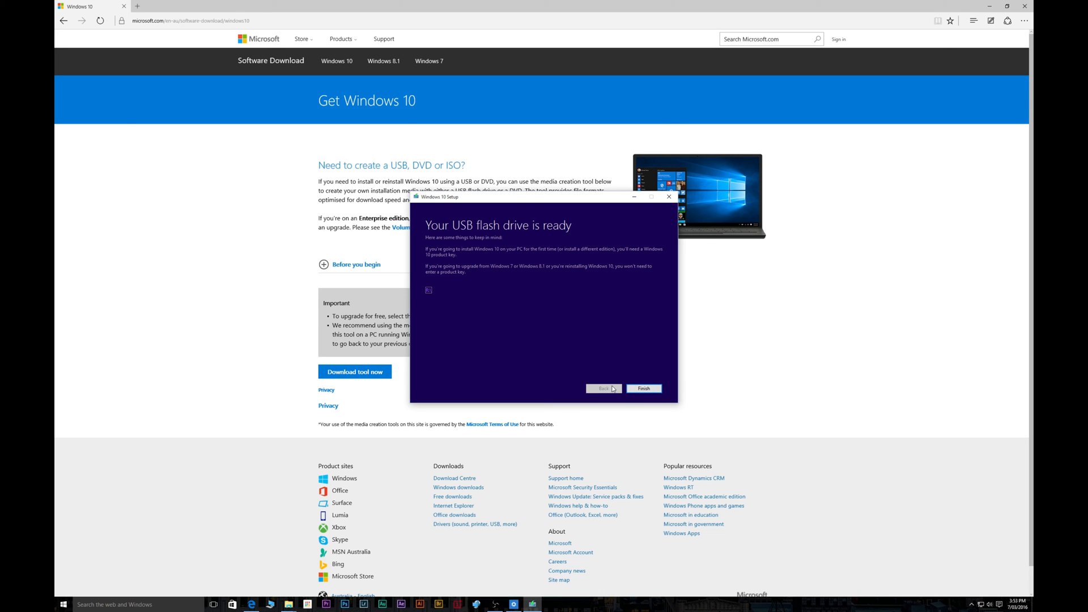
left_click(641, 388)
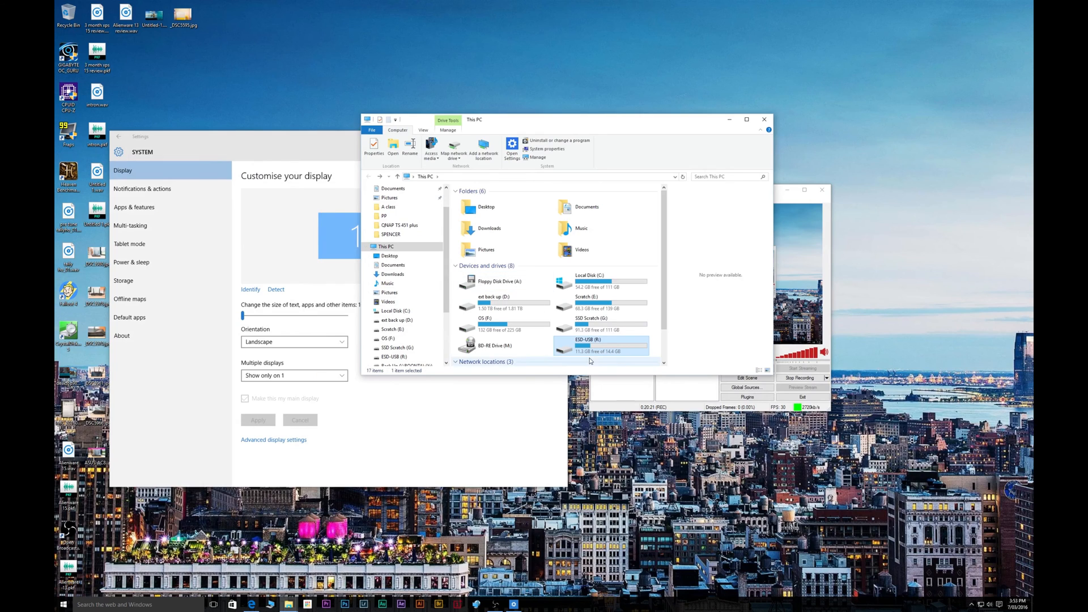
mouse_move(591, 361)
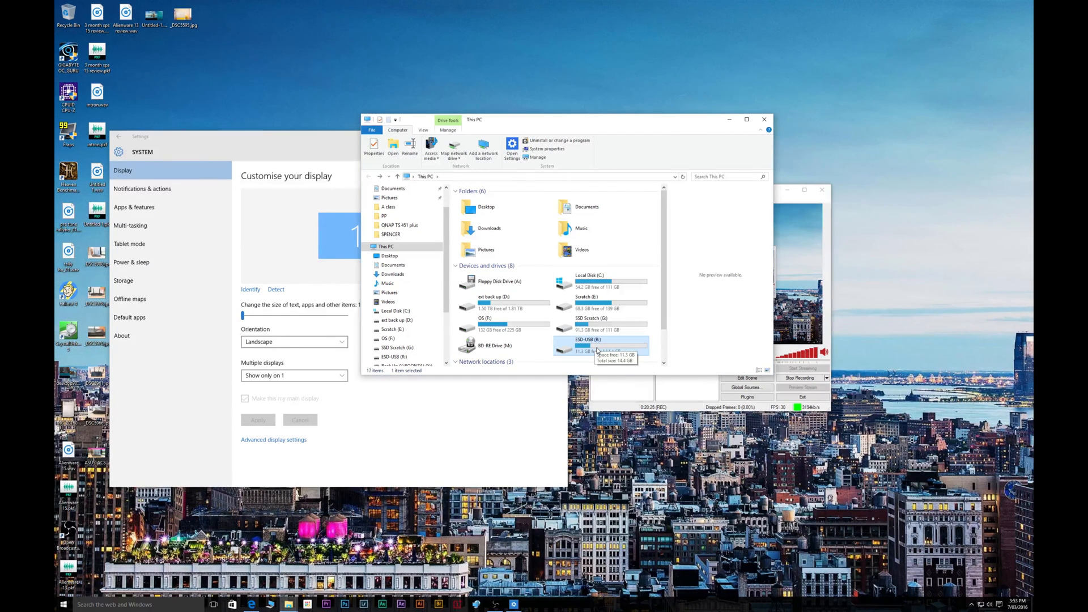
Open the ESD-USB (R:) drive to see its boot, efi, sources folders and setup.exe
double_click(598, 346)
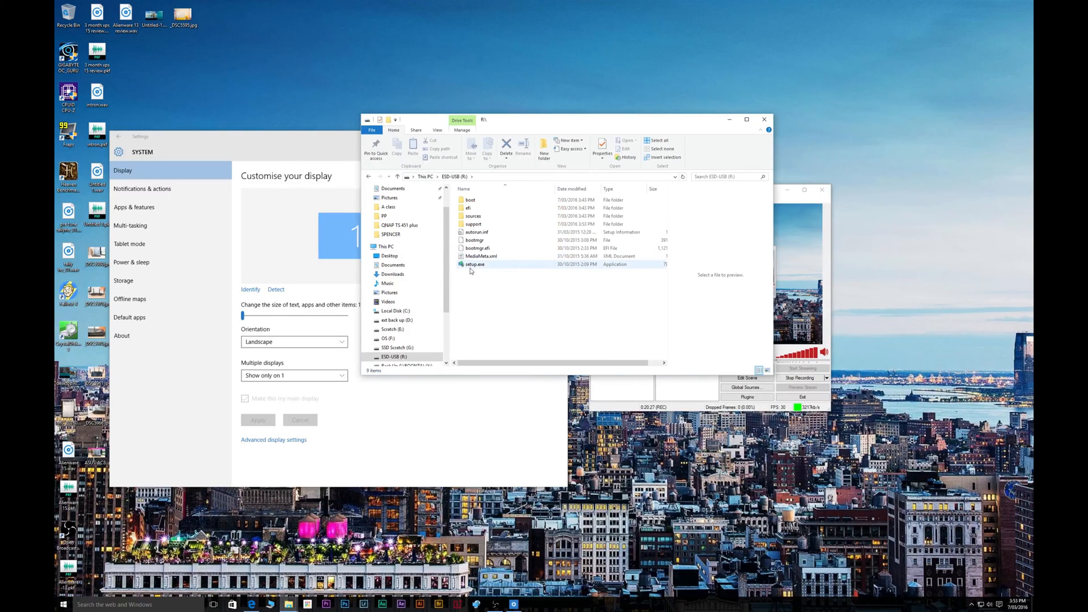
mouse_move(474, 264)
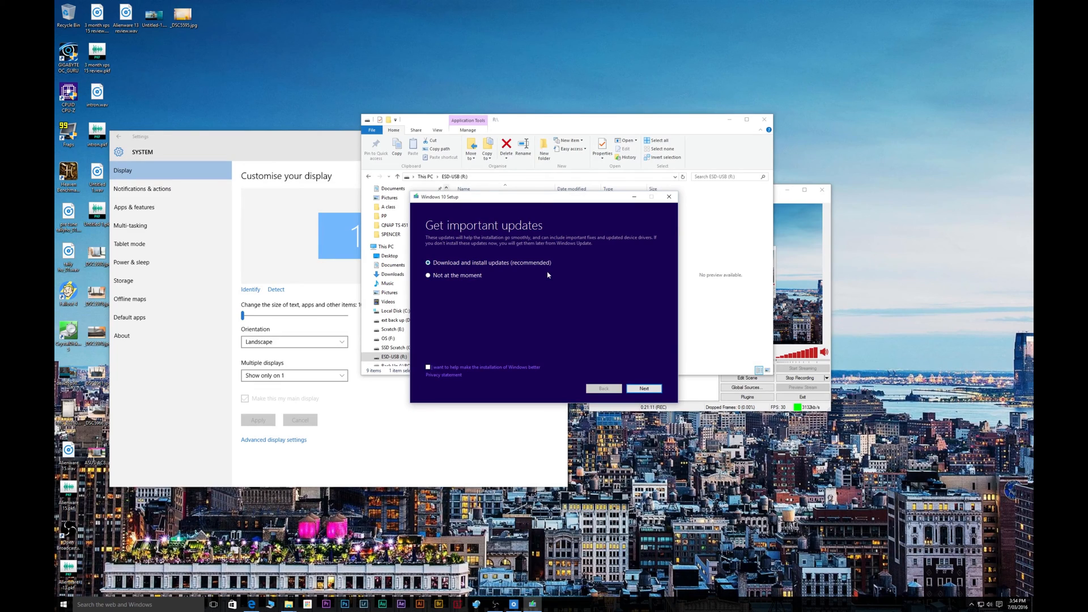
mouse_move(460, 274)
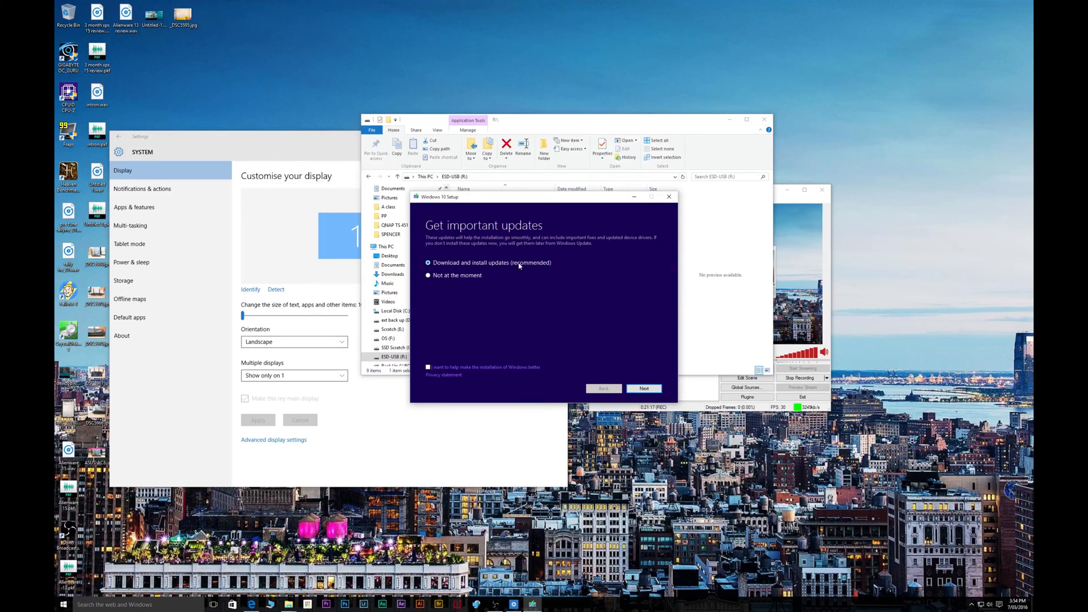
Choose 'Not at the moment' for updates and continue to the Ready to install summary
left_click(428, 274)
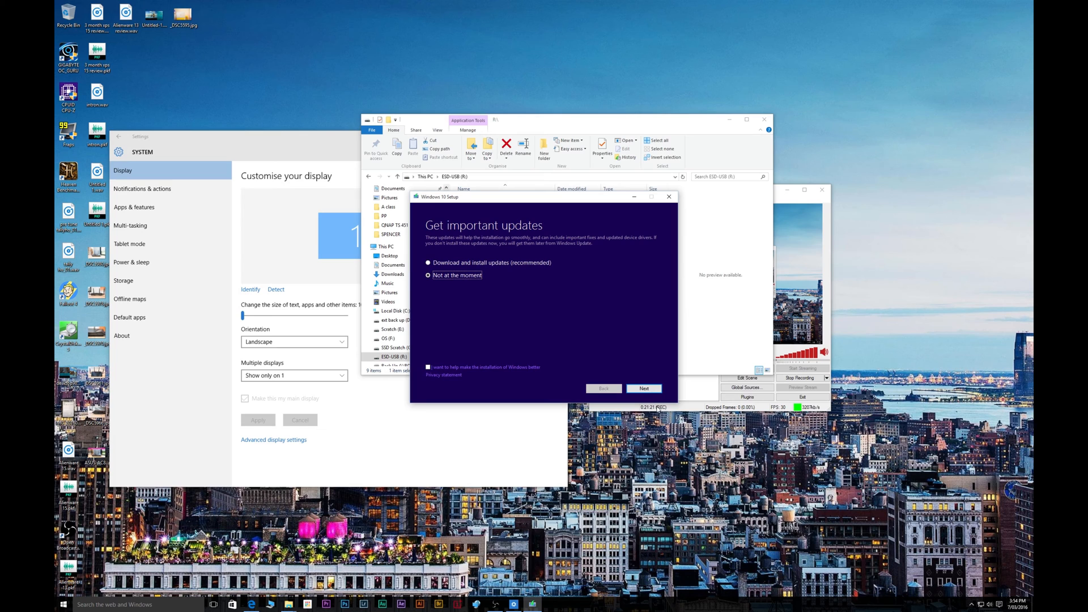
left_click(642, 388)
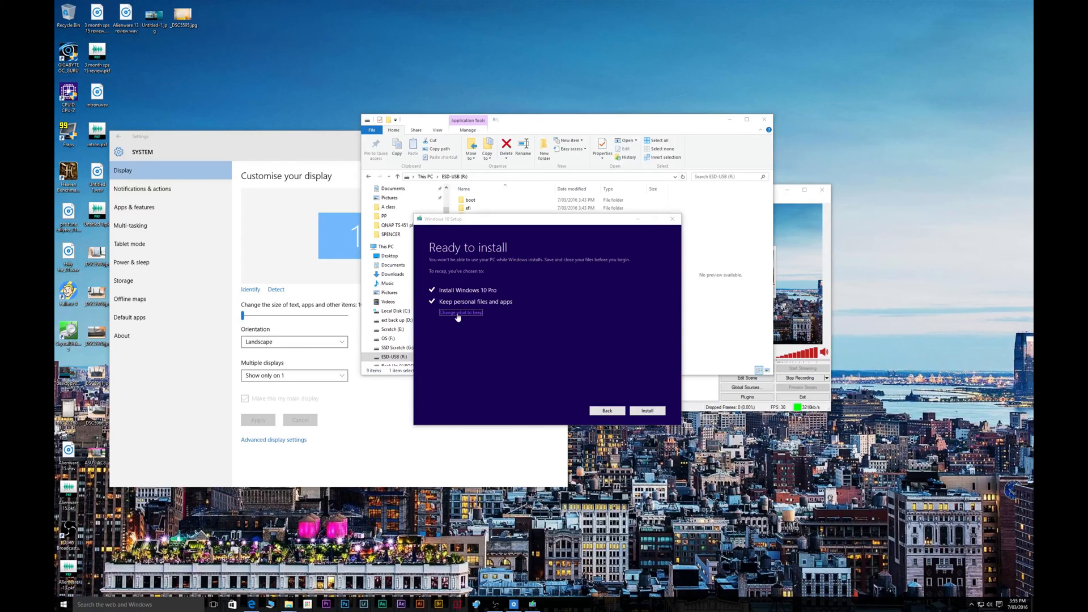
Set Windows 10 Setup to keep Nothing and start the clean installation
left_click(460, 313)
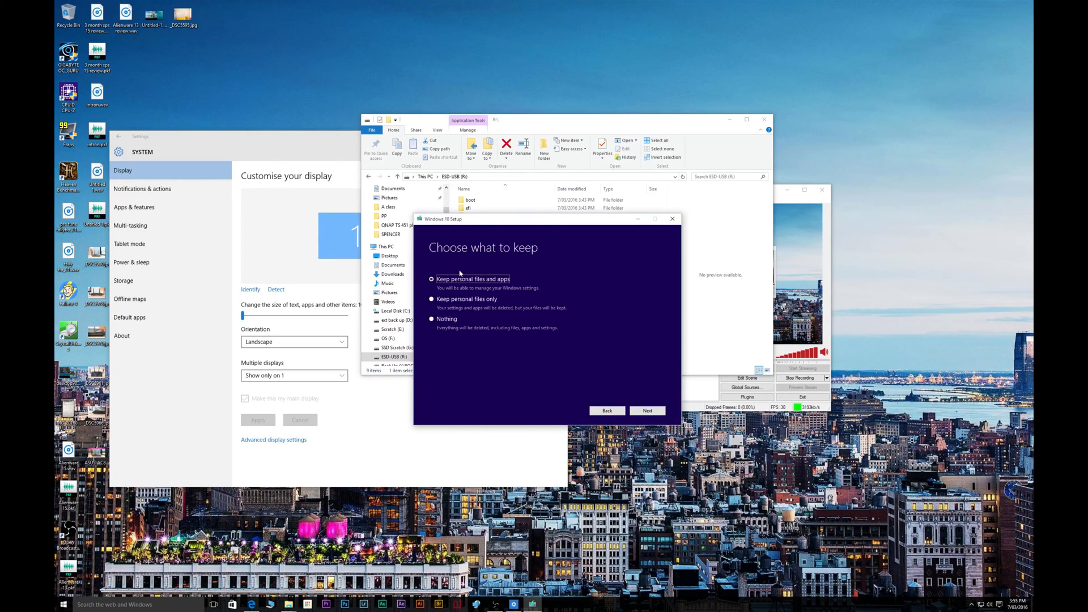
left_click(432, 319)
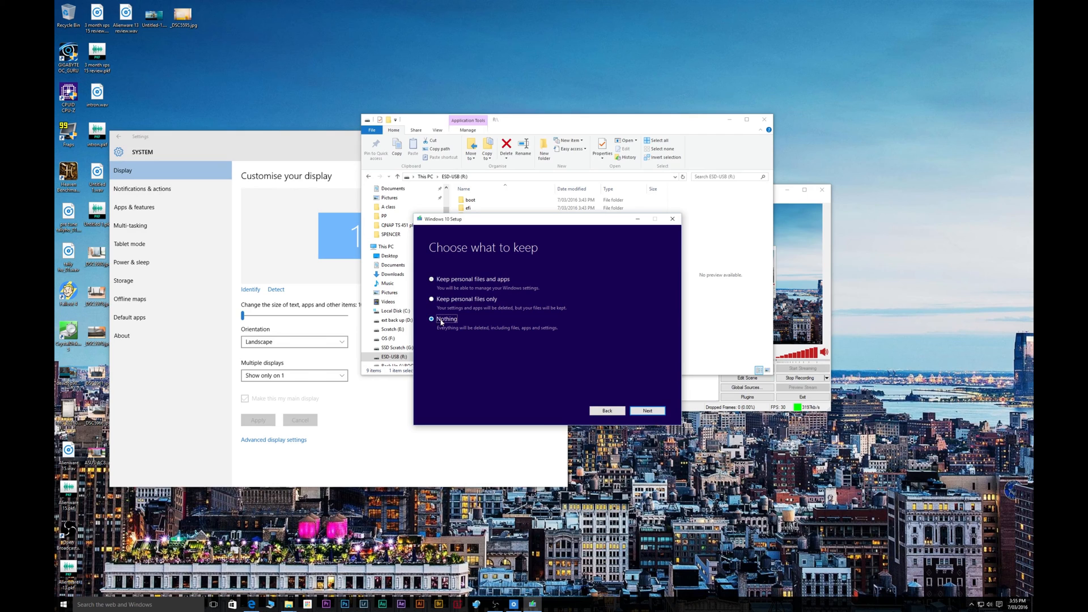
left_click(647, 410)
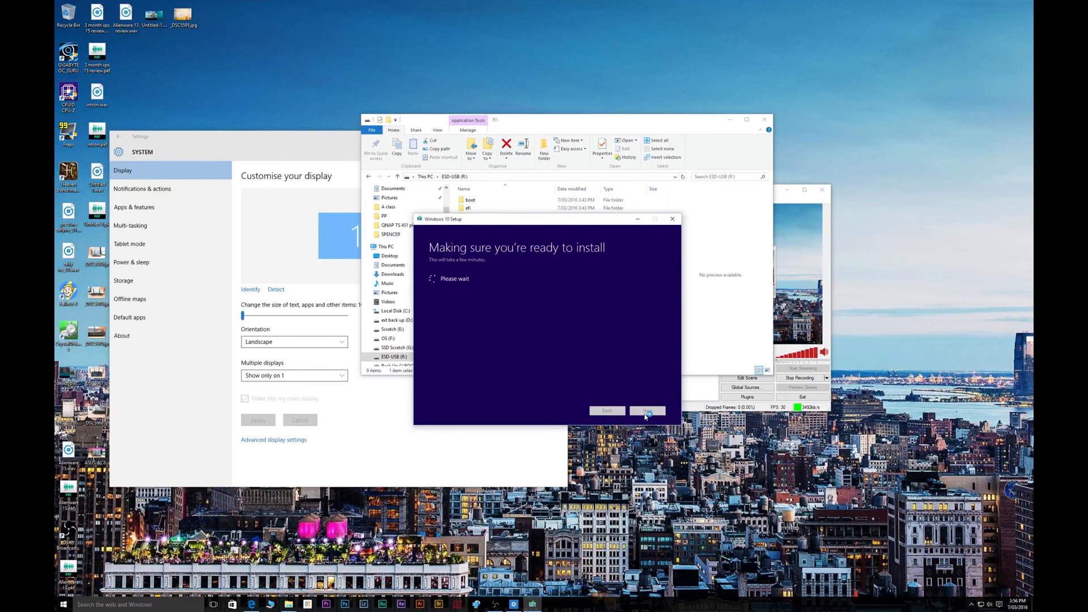
left_click(647, 410)
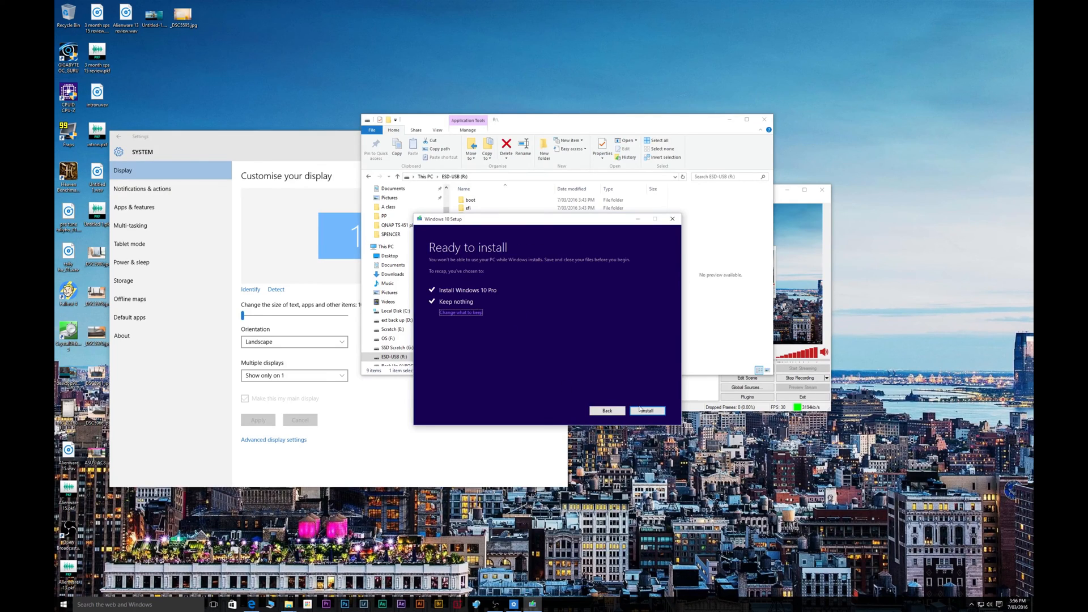
mouse_move(637, 379)
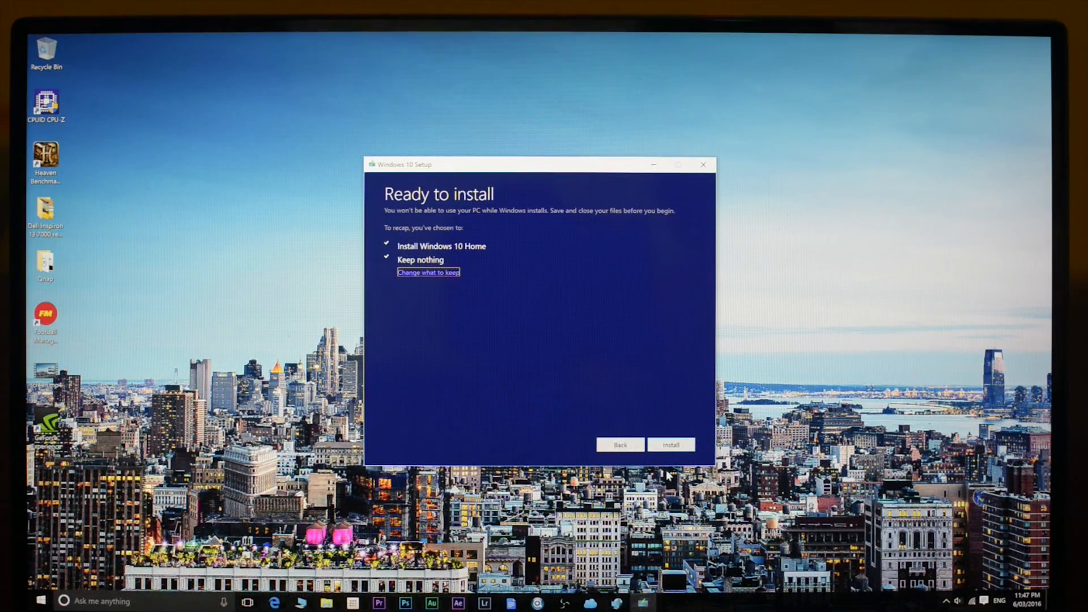
left_click(670, 444)
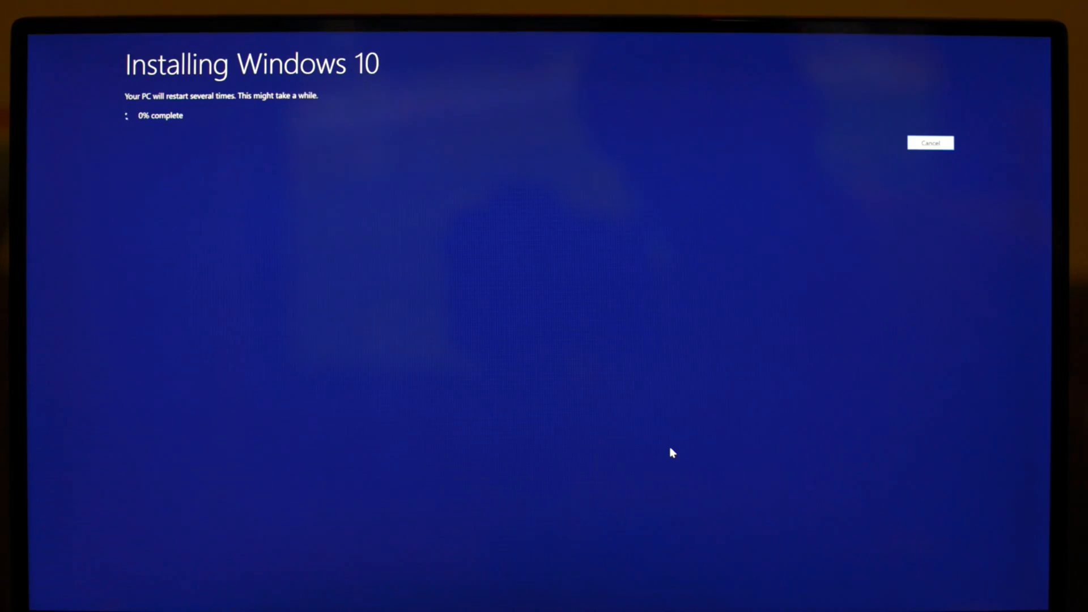
mouse_move(661, 445)
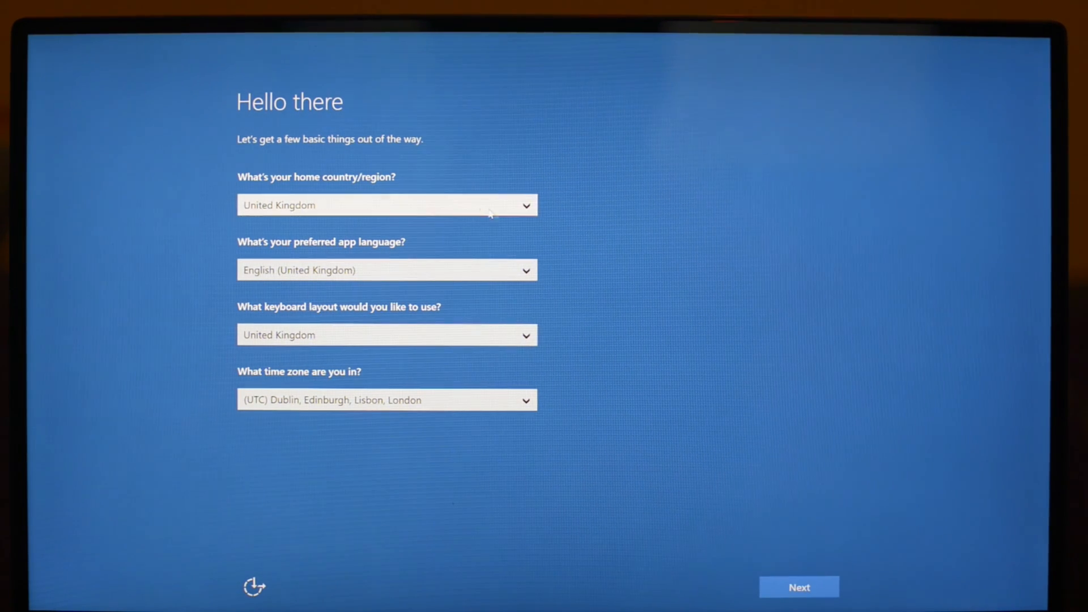
Keep United Kingdom as home region, skip wifi and use Express settings
left_click(387, 205)
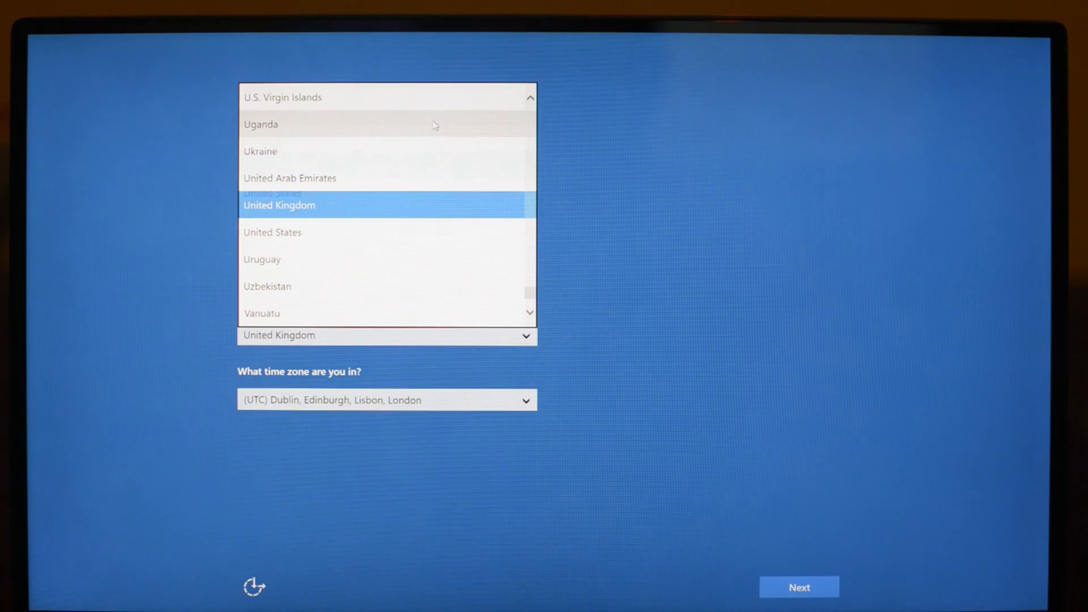
left_click(798, 587)
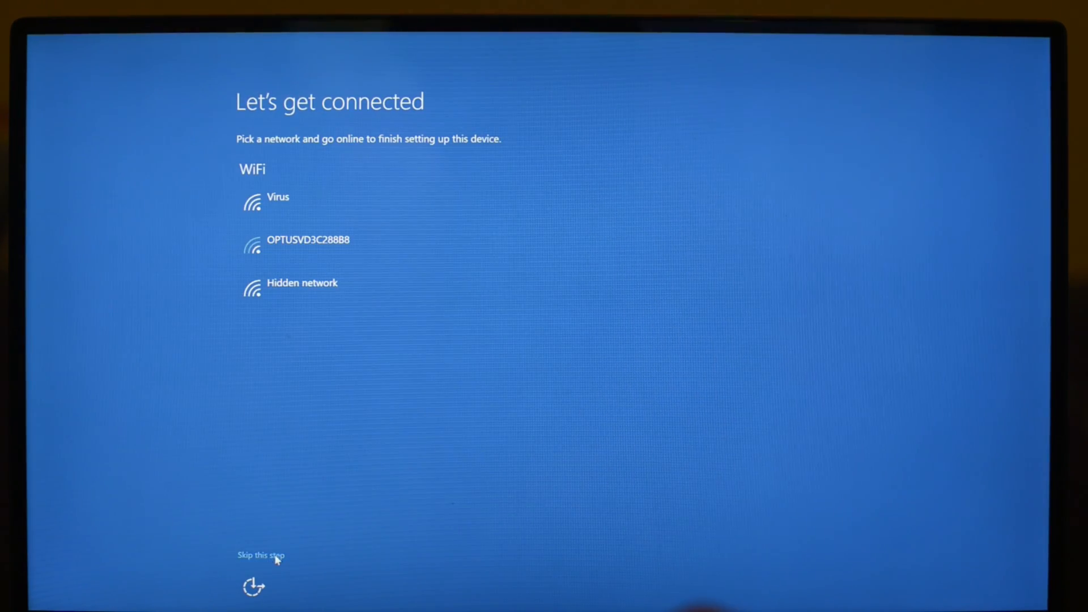
left_click(260, 555)
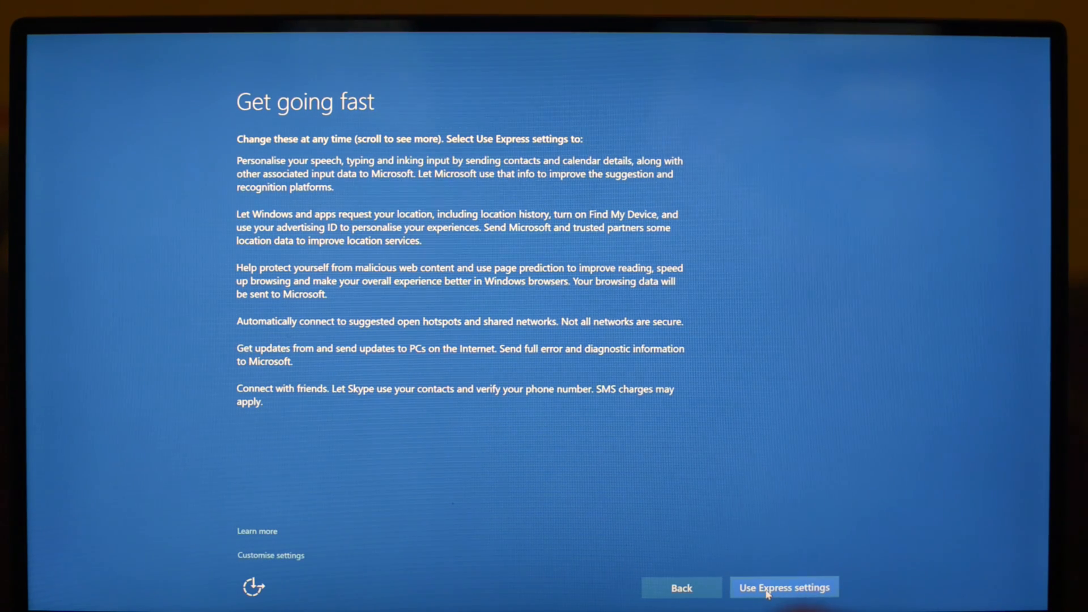
left_click(784, 588)
type("wg")
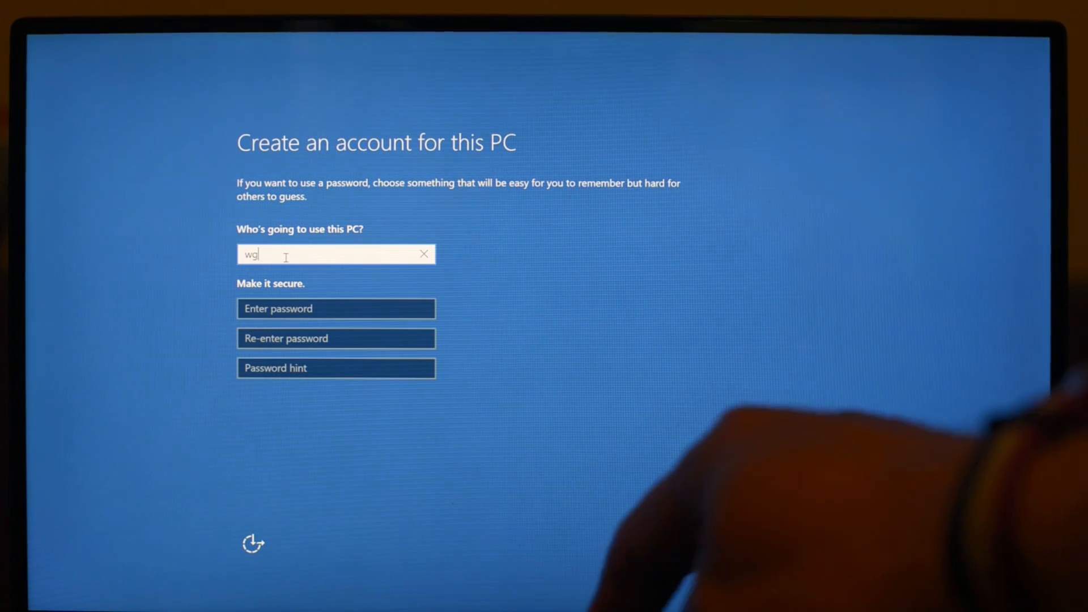
Create a local account with user name 'u' and reach the new desktop
type("u")
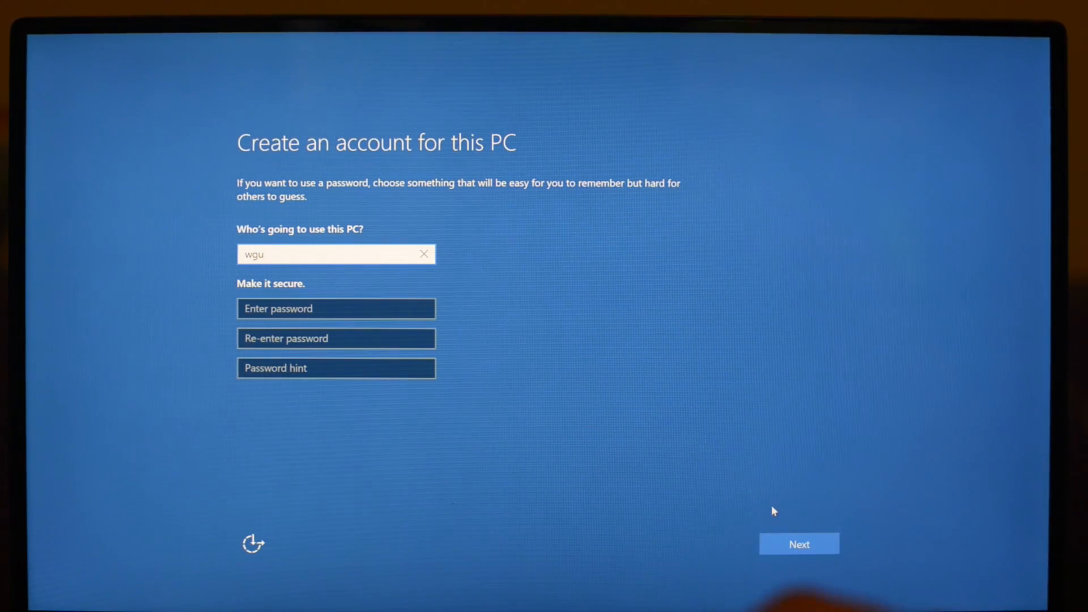
left_click(798, 543)
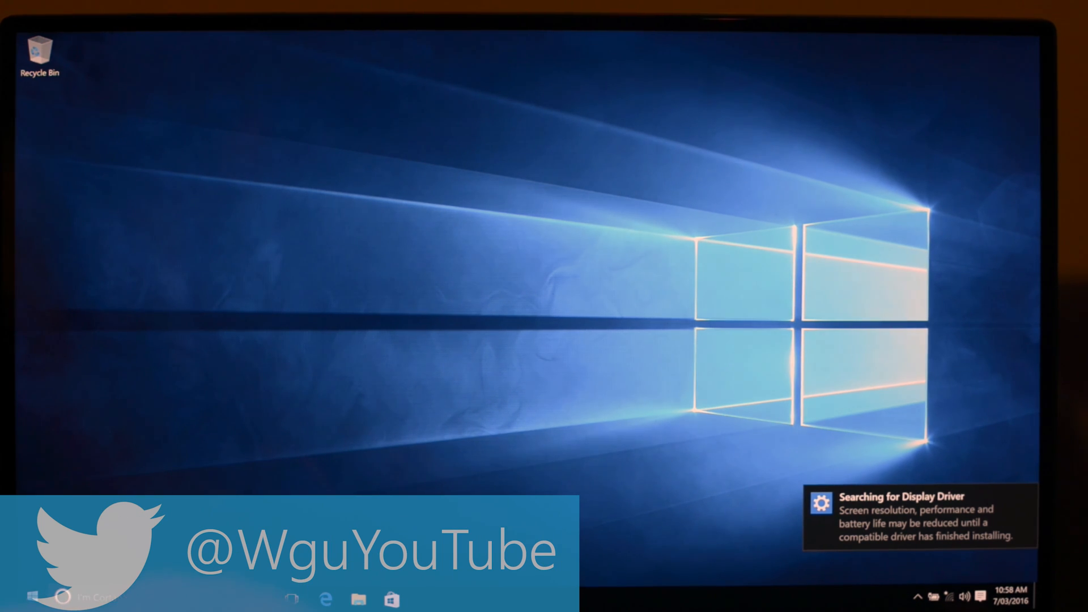
left_click(30, 599)
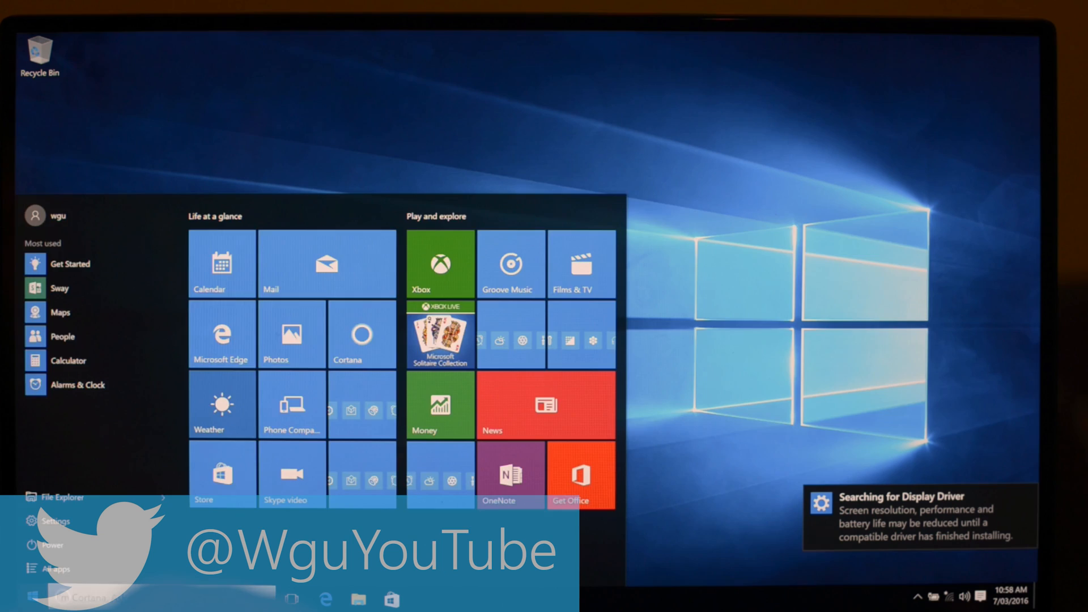
left_click(31, 598)
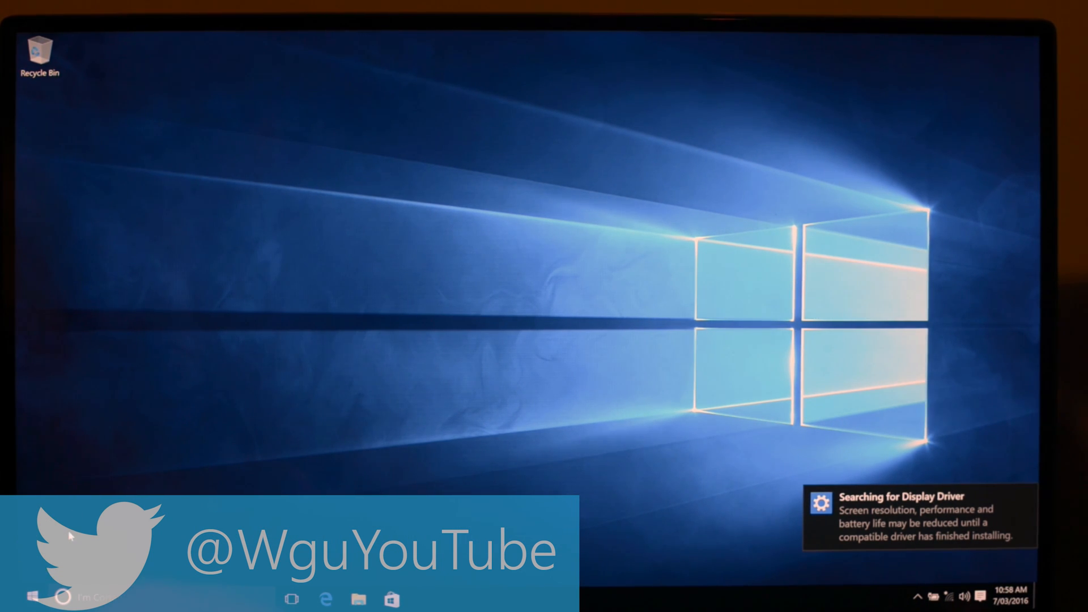
left_click(33, 599)
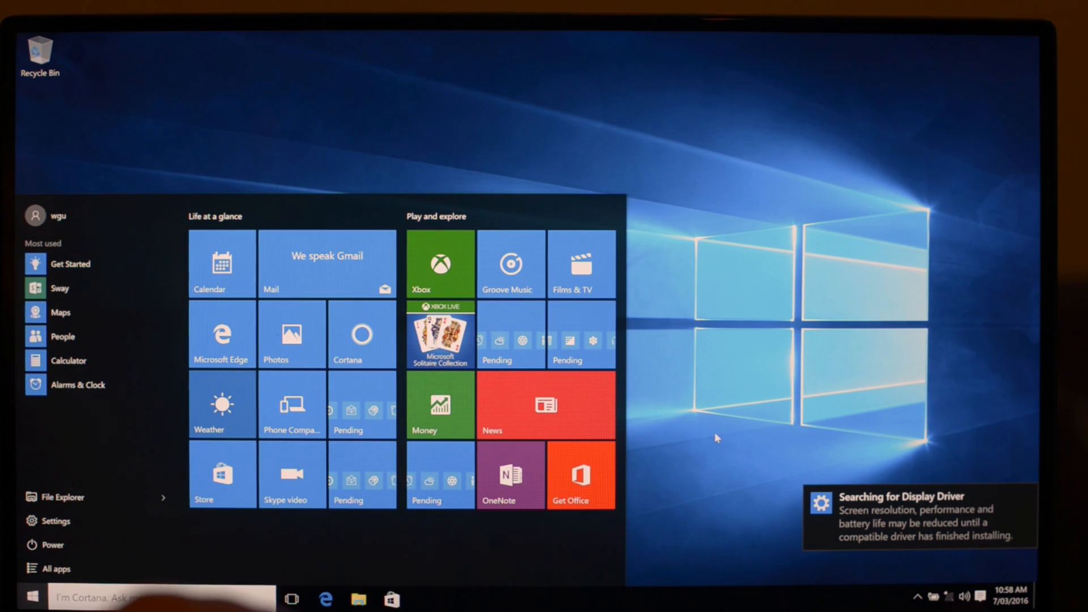
left_click(30, 598)
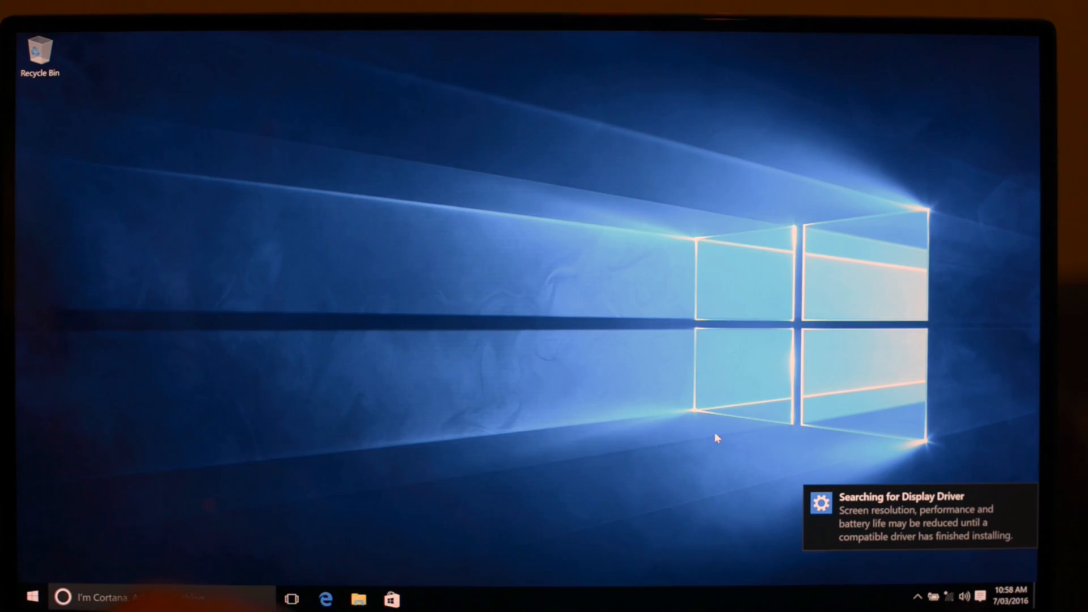